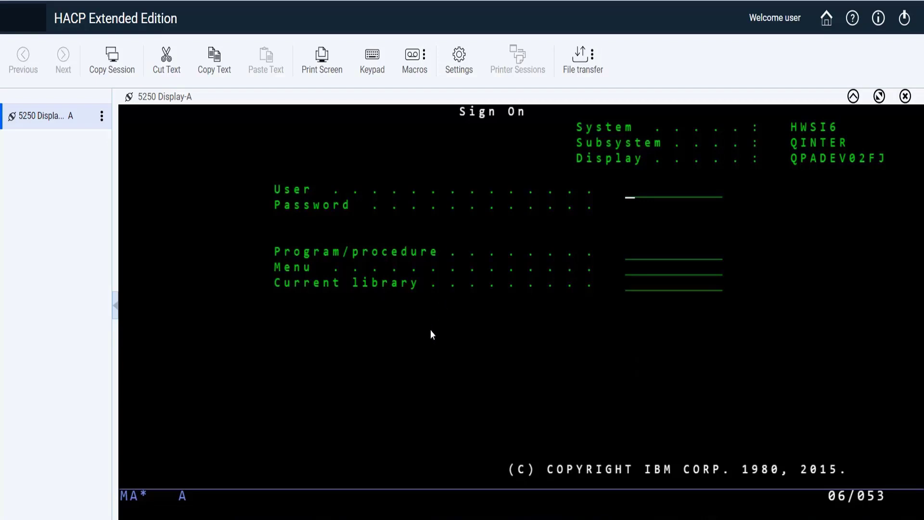
mouse_move(265, 203)
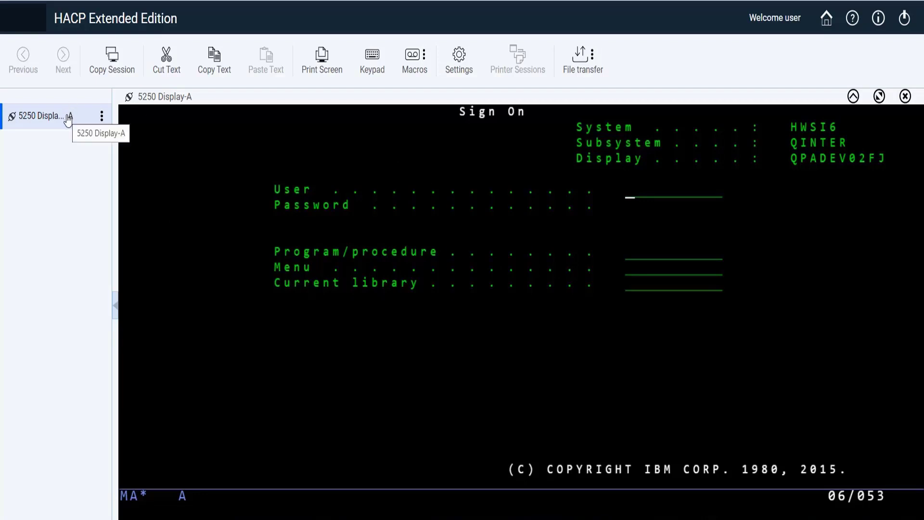
mouse_move(412, 56)
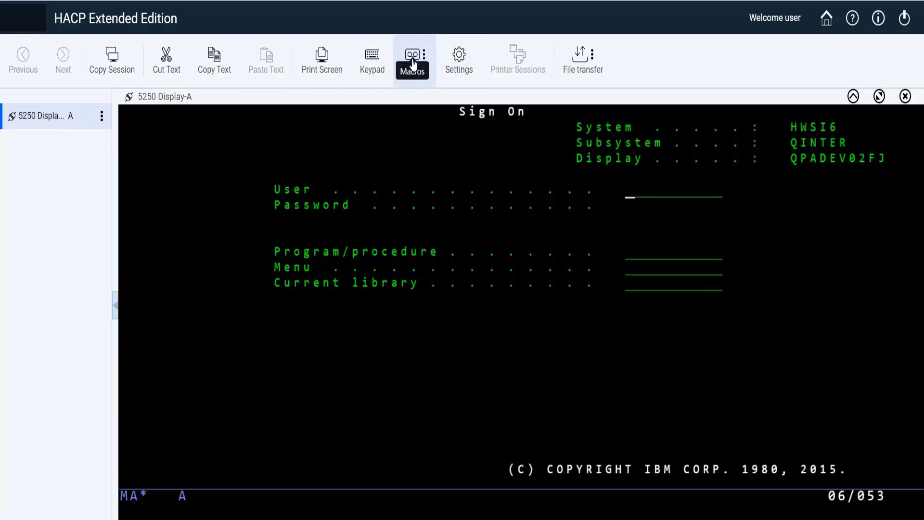
- Open the Macros toolbar dropdown for the 5250 display session
left_click(412, 59)
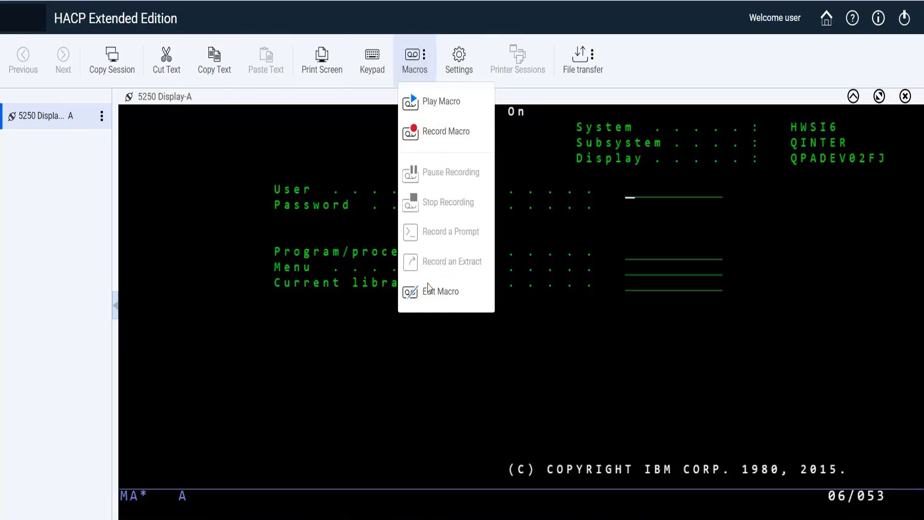
- Open Edit Macro and switch from Local System back to Current Session's macros
left_click(441, 291)
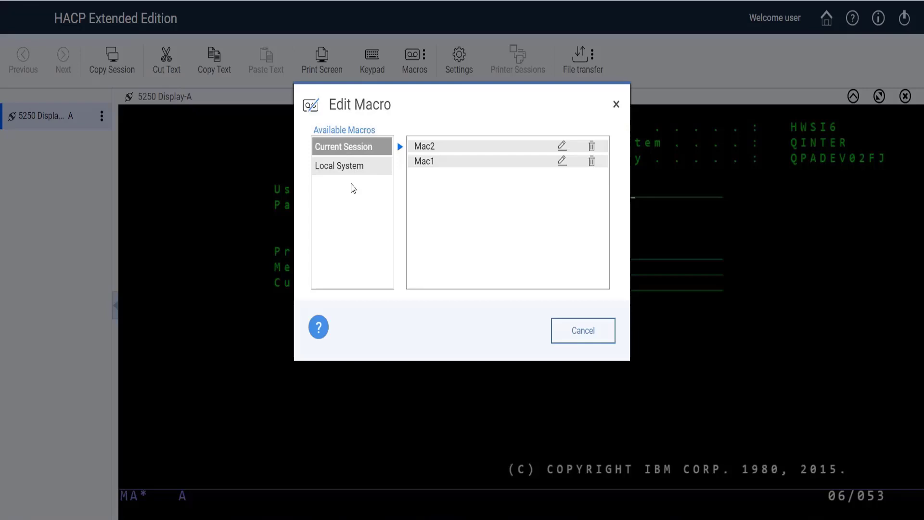
mouse_move(339, 166)
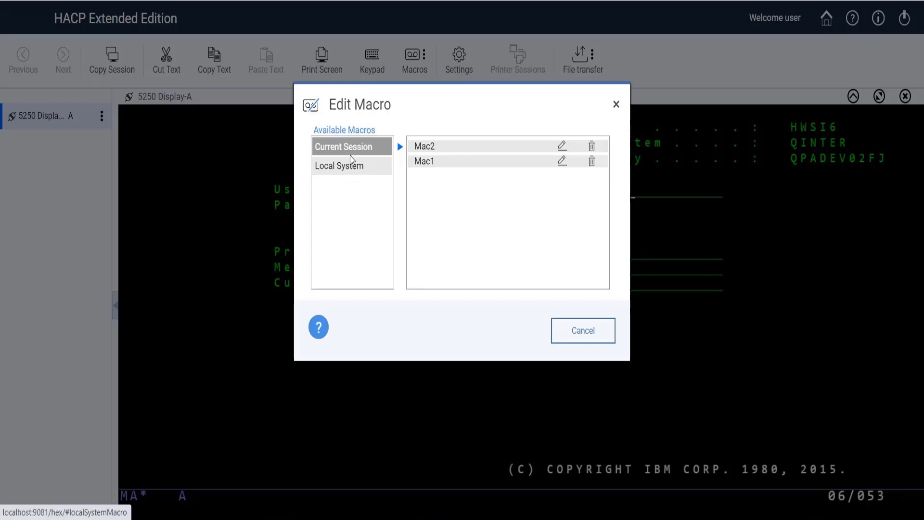
left_click(338, 166)
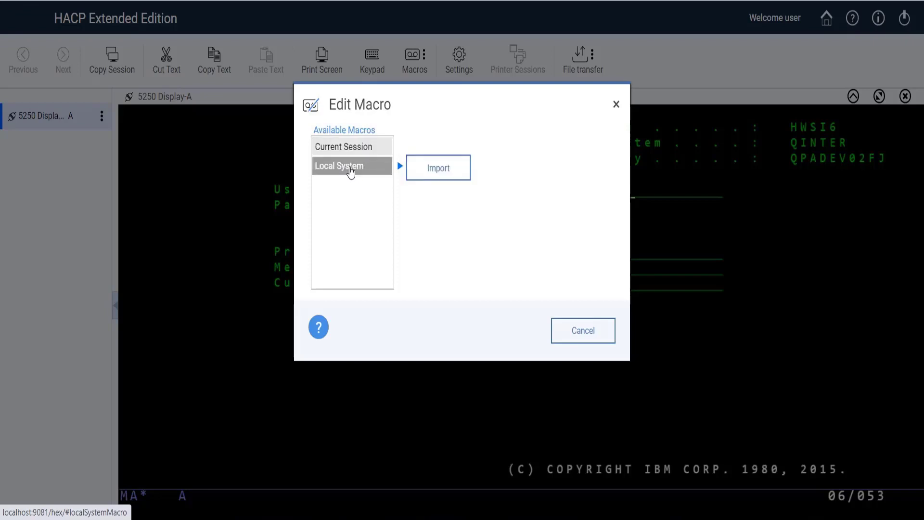
left_click(346, 146)
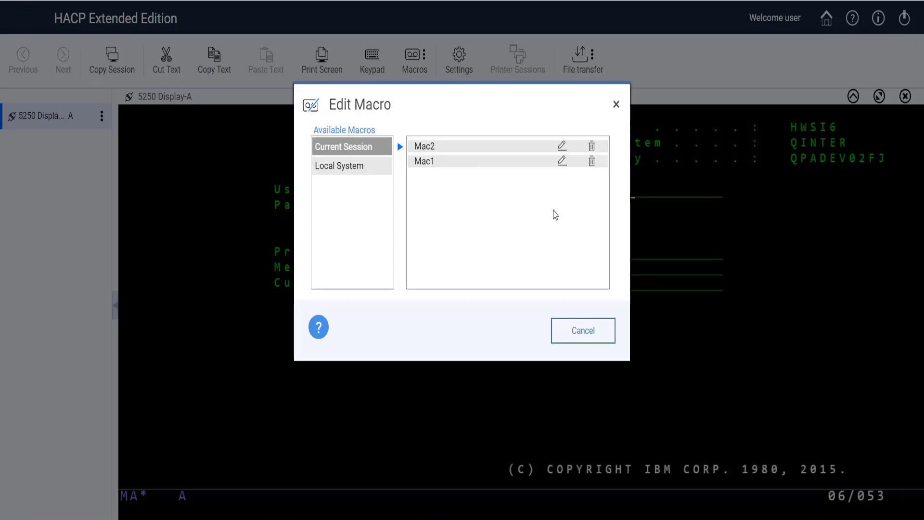
mouse_move(533, 188)
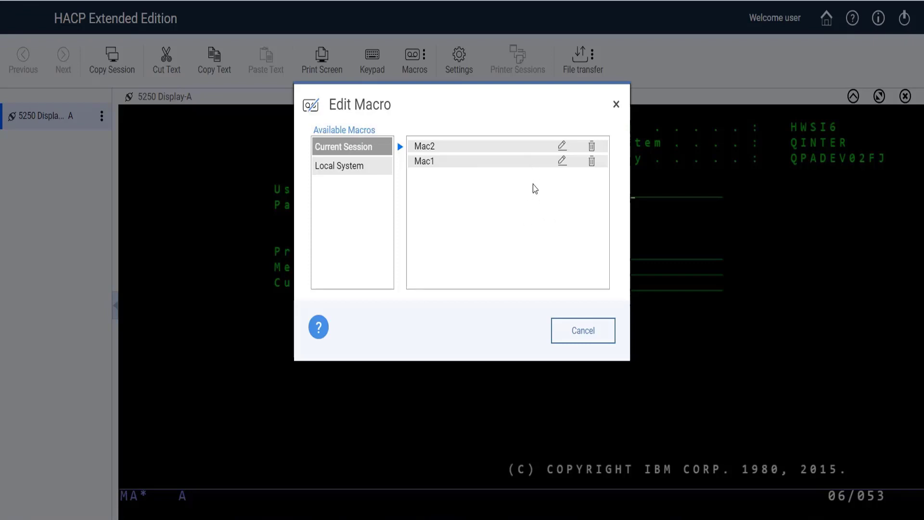
mouse_move(526, 157)
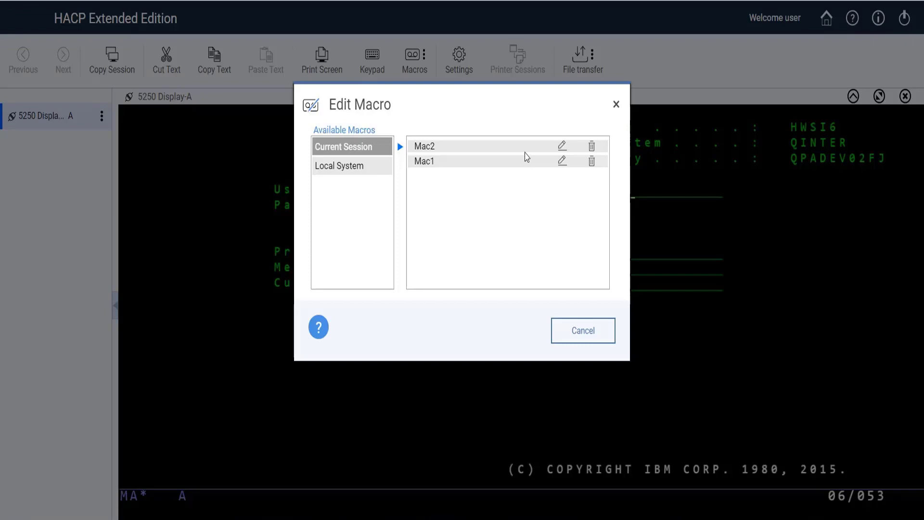
mouse_move(615, 171)
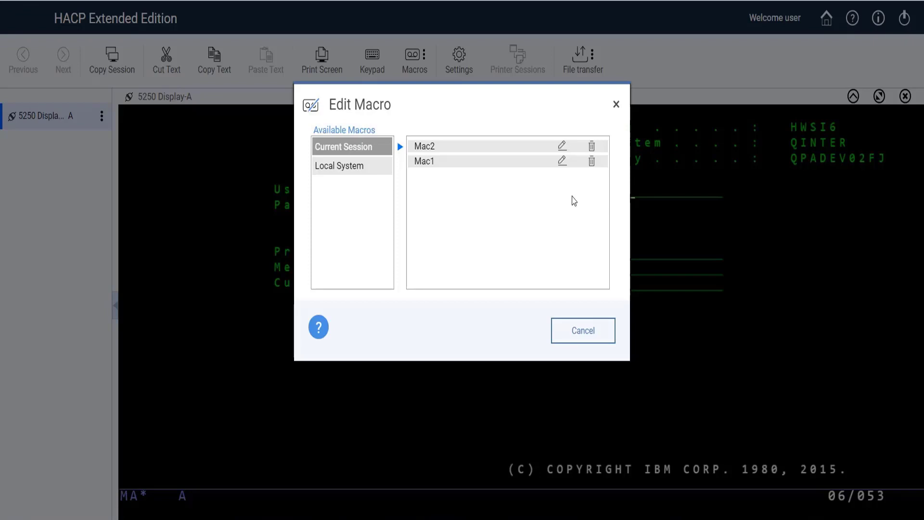
mouse_move(496, 208)
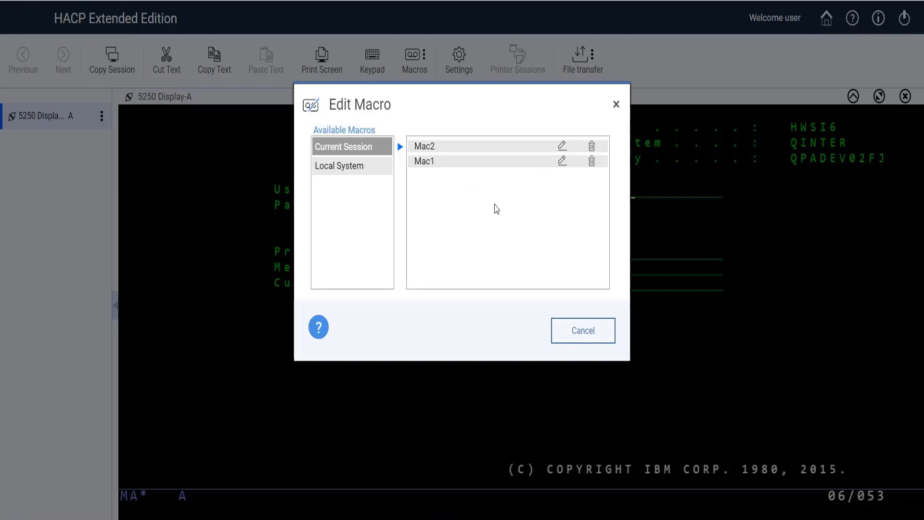
mouse_move(505, 208)
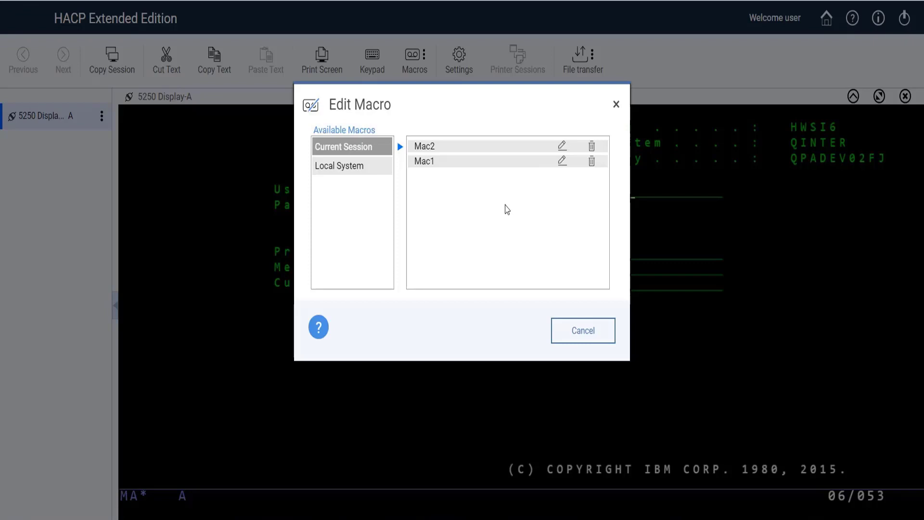
mouse_move(563, 152)
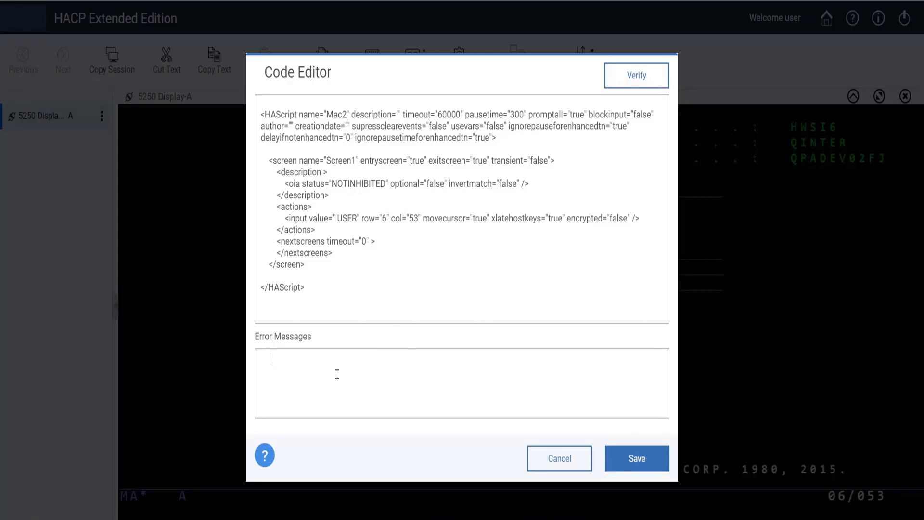
mouse_move(558, 351)
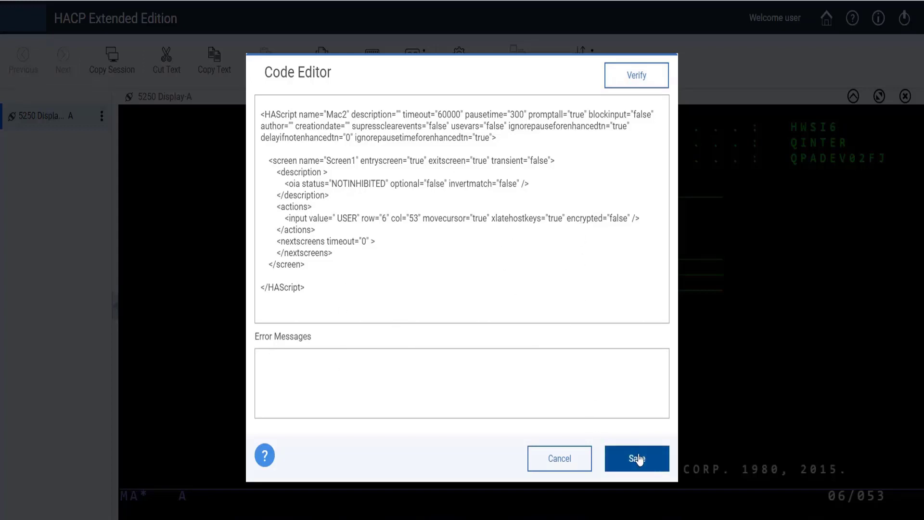
left_click(635, 459)
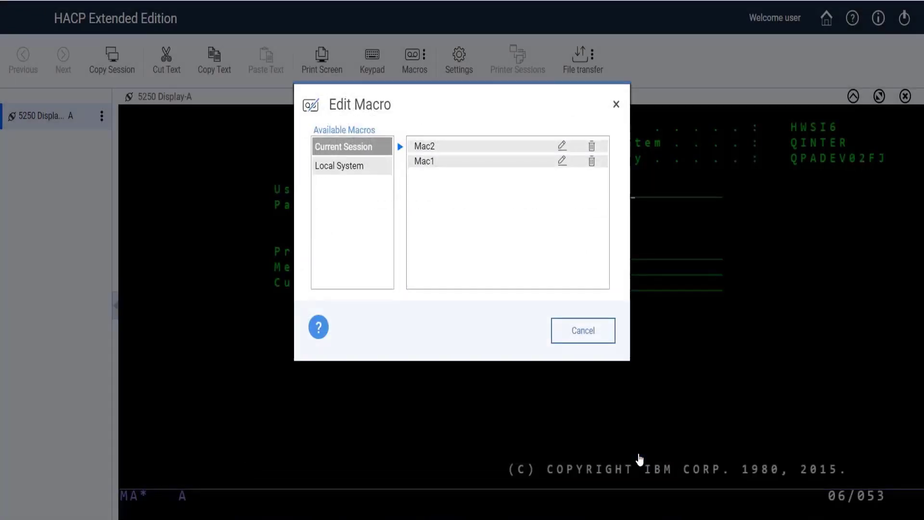
- Delete macro Mac1 via its trash icon and confirm
left_click(593, 161)
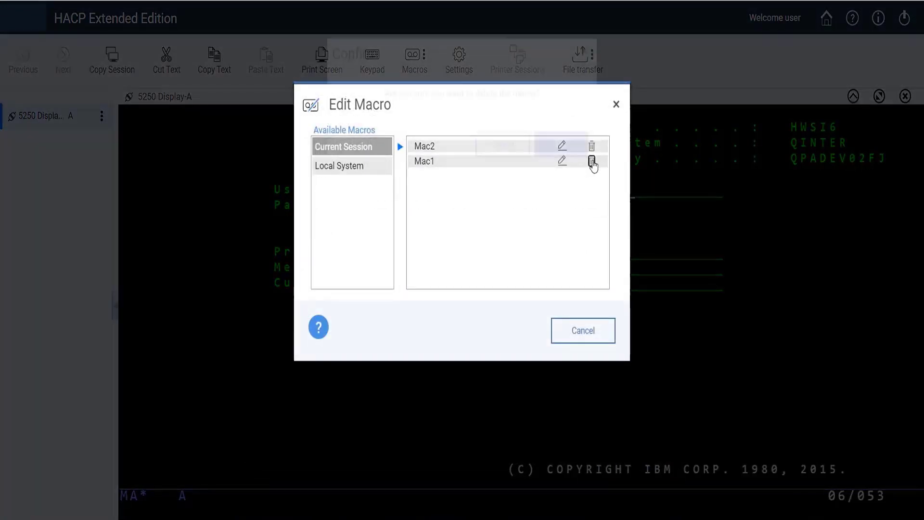
left_click(593, 162)
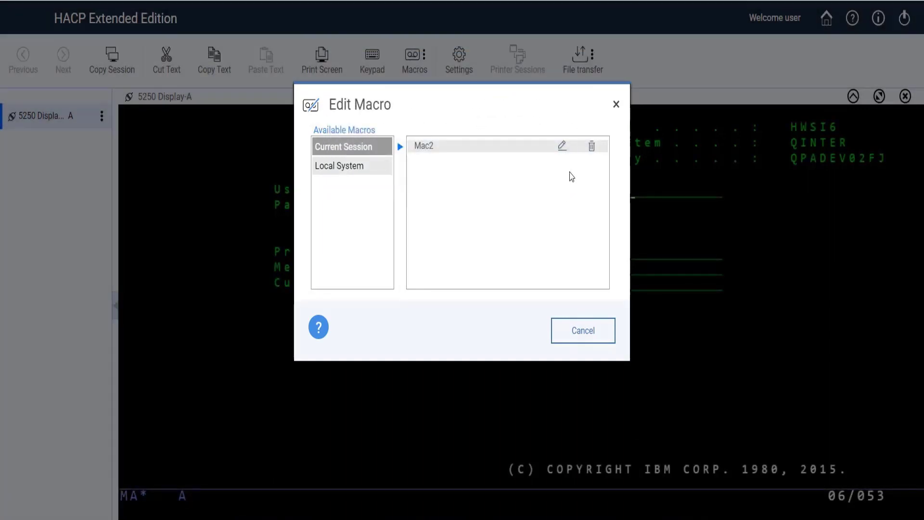
mouse_move(514, 184)
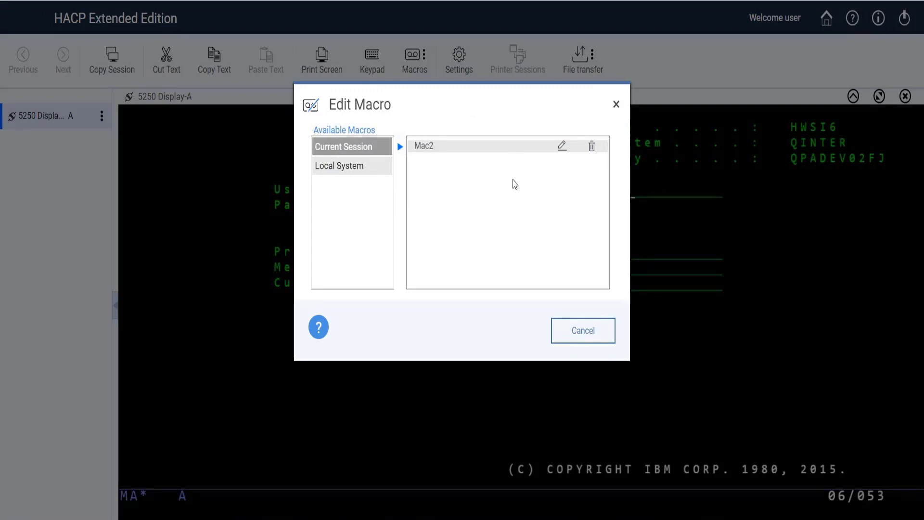
mouse_move(347, 169)
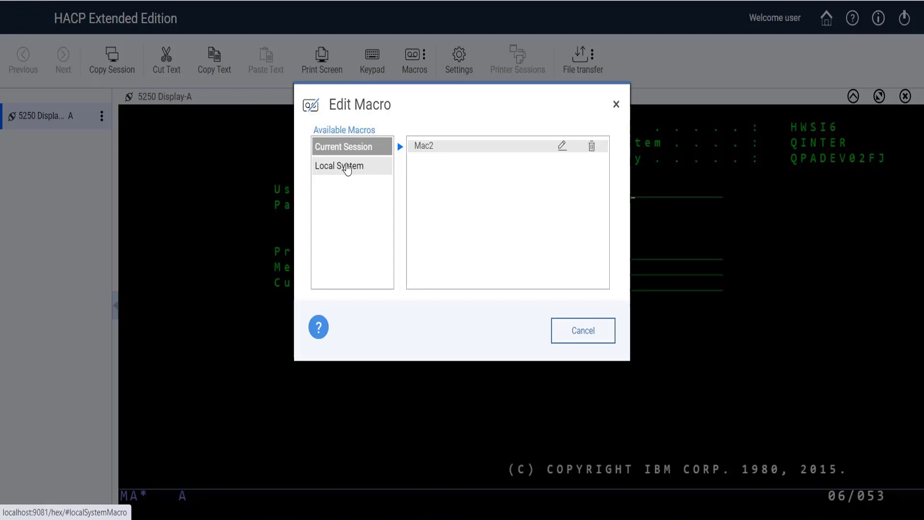
- Import a macro file from the local system into the code editor
left_click(338, 165)
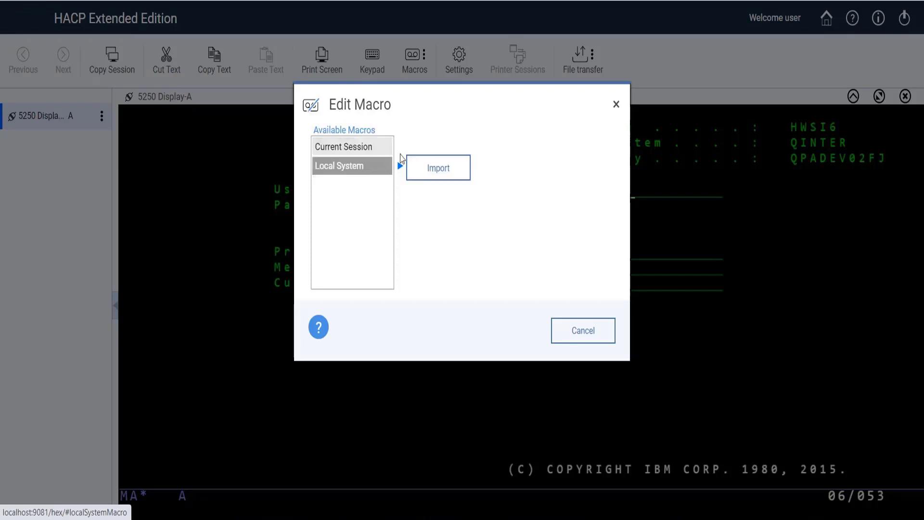
left_click(438, 168)
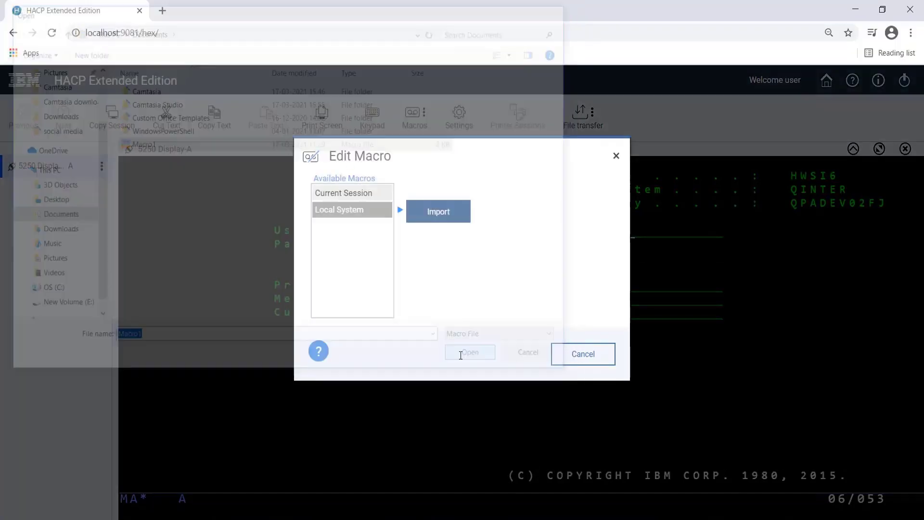
left_click(469, 352)
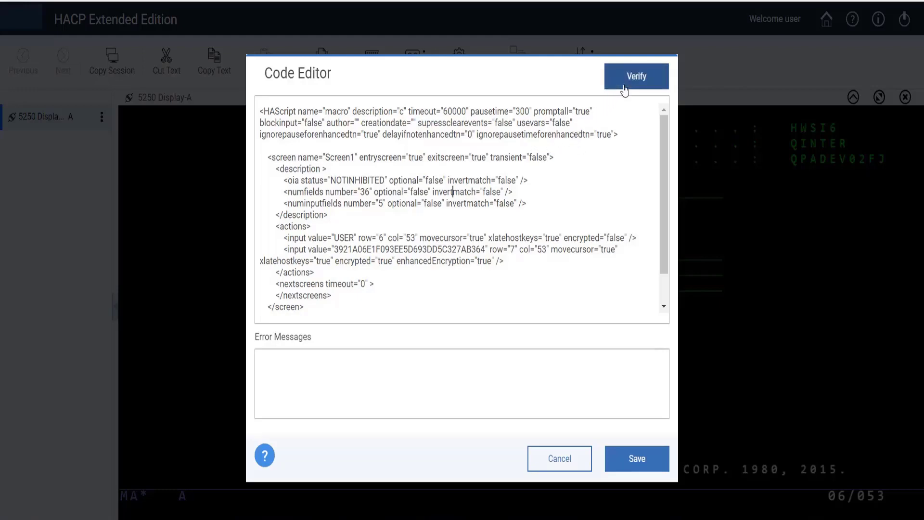
- Verify the imported macro script has no errors, then start saving it
left_click(636, 76)
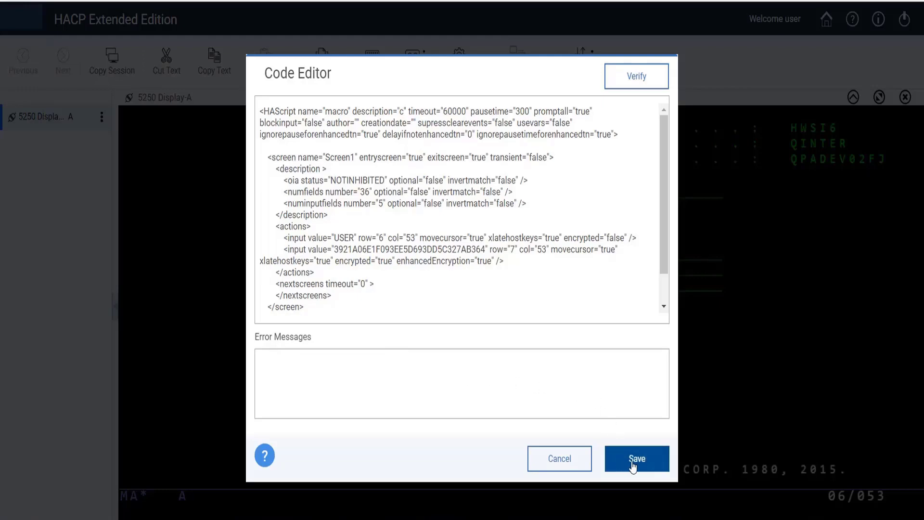
left_click(636, 458)
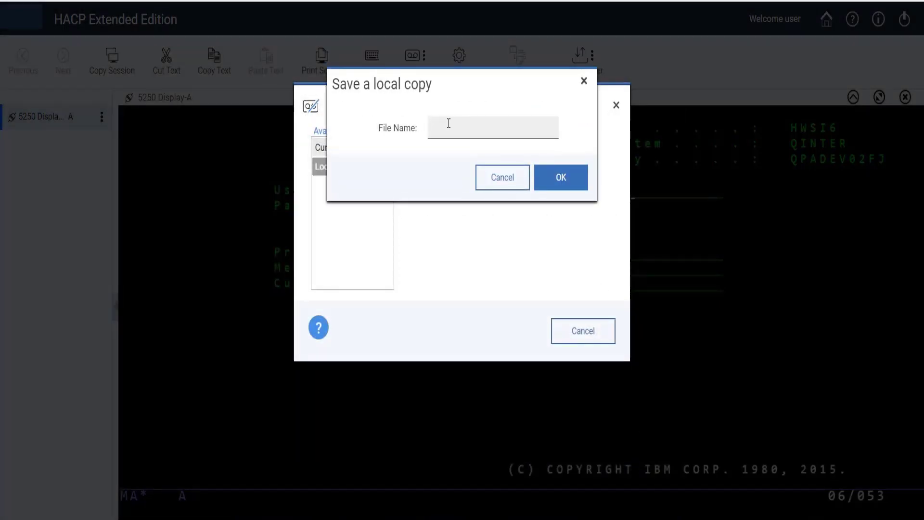
- Save the local copy under the file name Edited (Edited.mac)
left_click(492, 127)
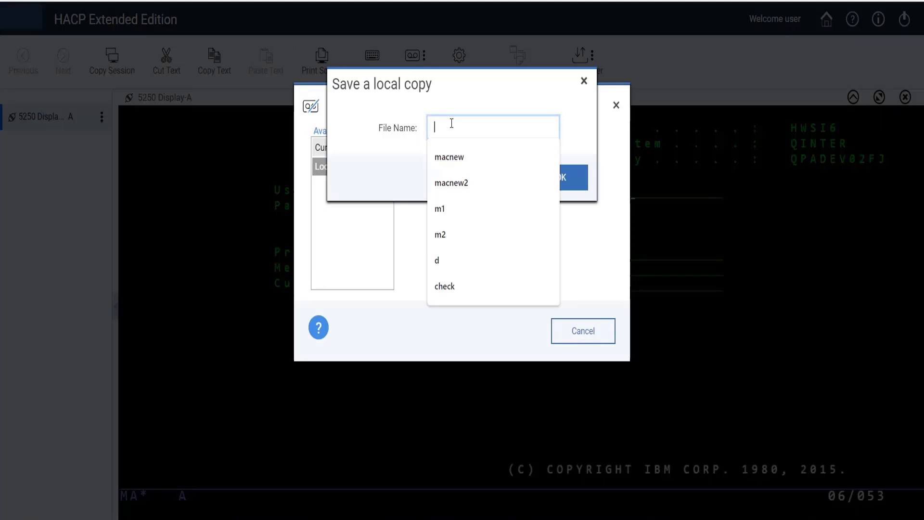
type("Edited")
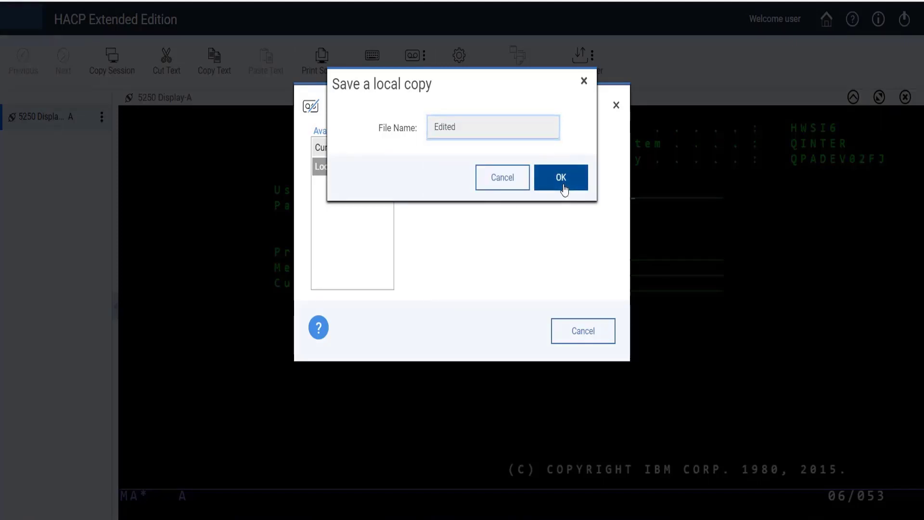
left_click(560, 178)
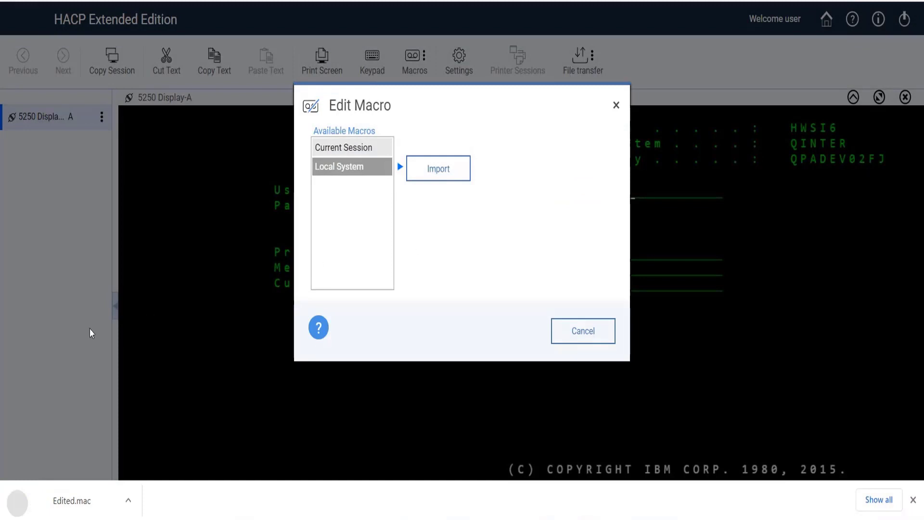
mouse_move(57, 501)
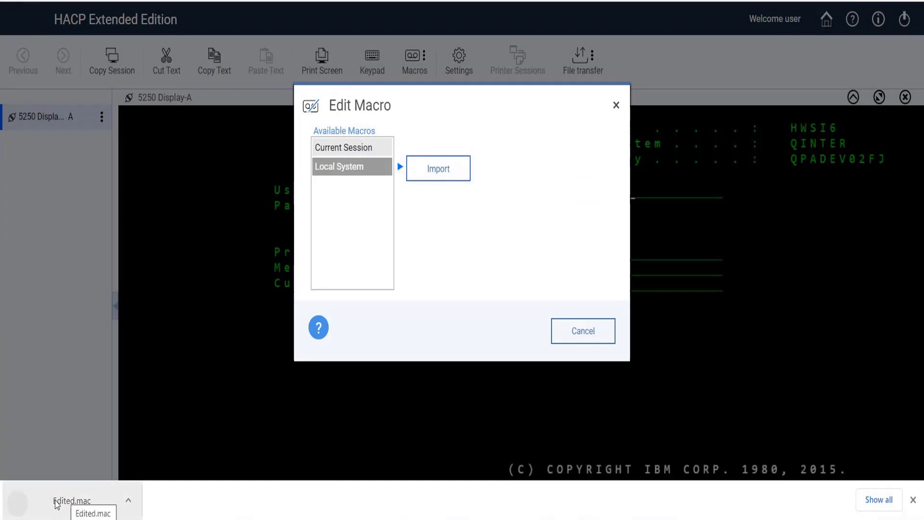